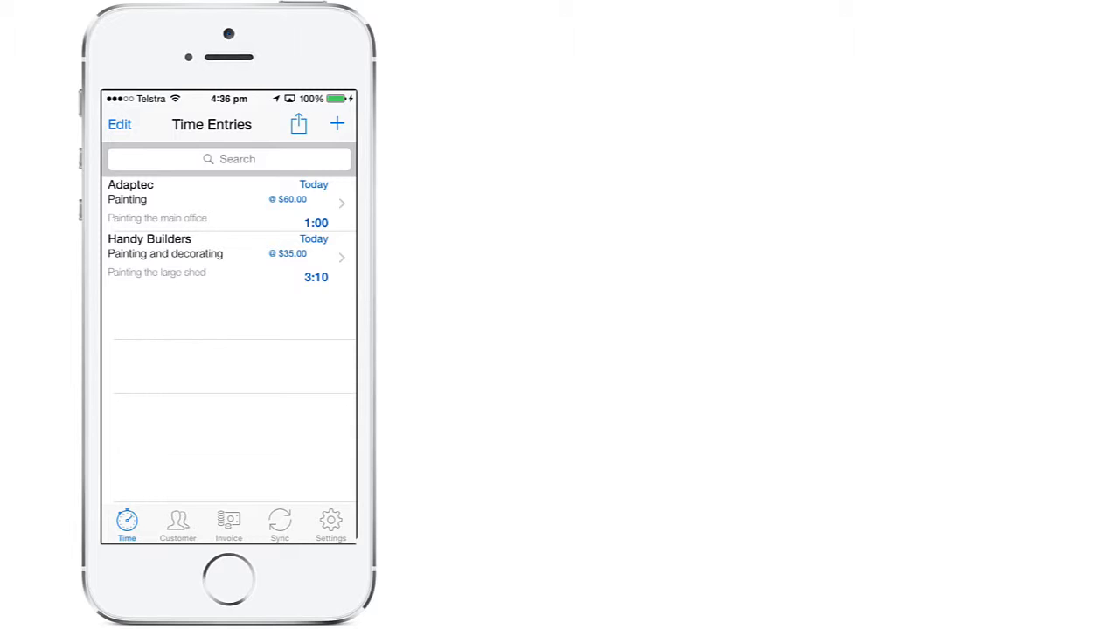
Create a new time entry with a 3:30 duration and a 15-minute break
left_click(337, 123)
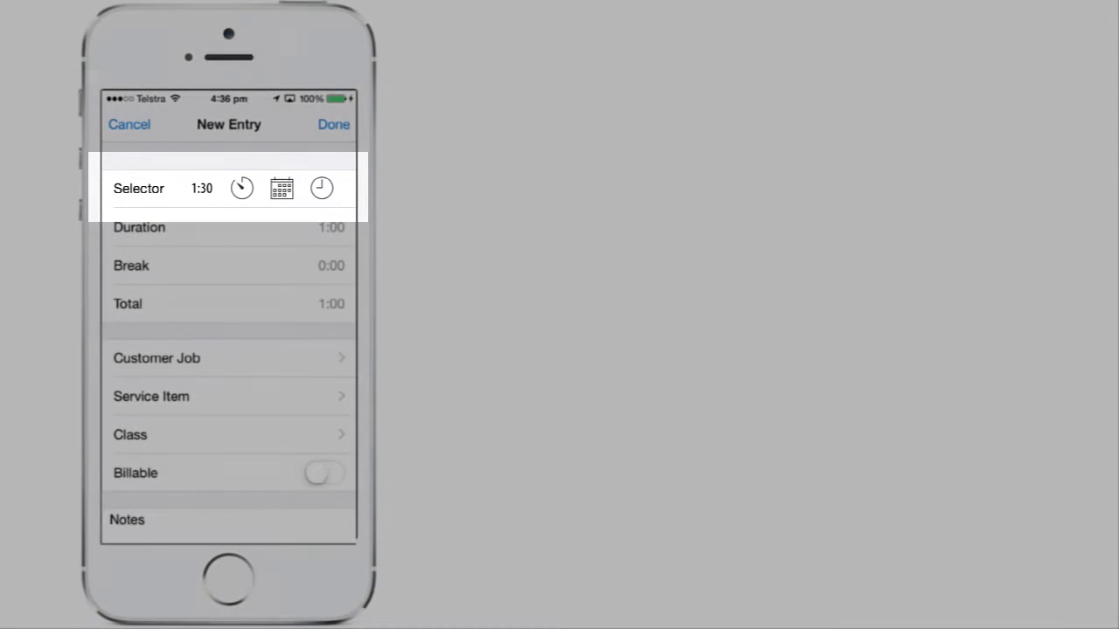
left_click(202, 187)
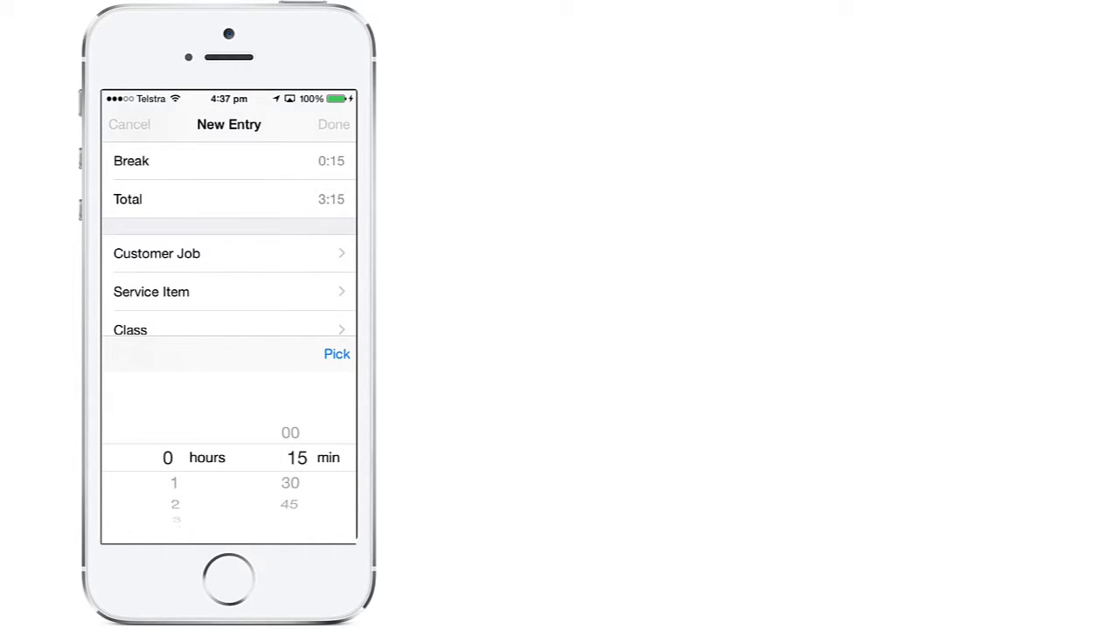
left_click(335, 354)
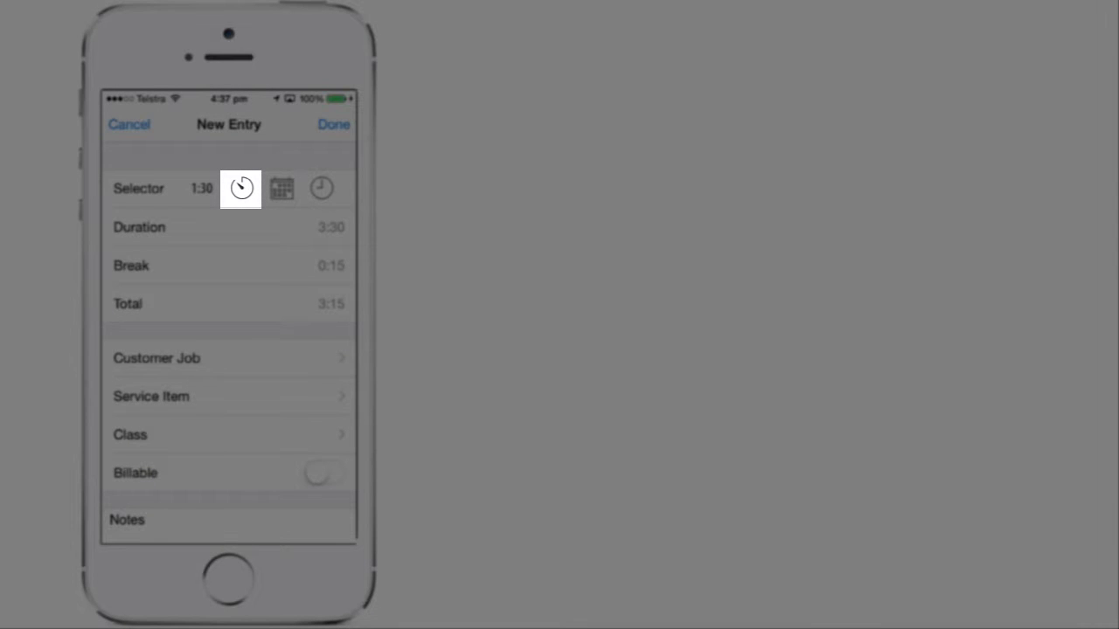
Switch the new entry to timer mode using the stopwatch selector
left_click(241, 188)
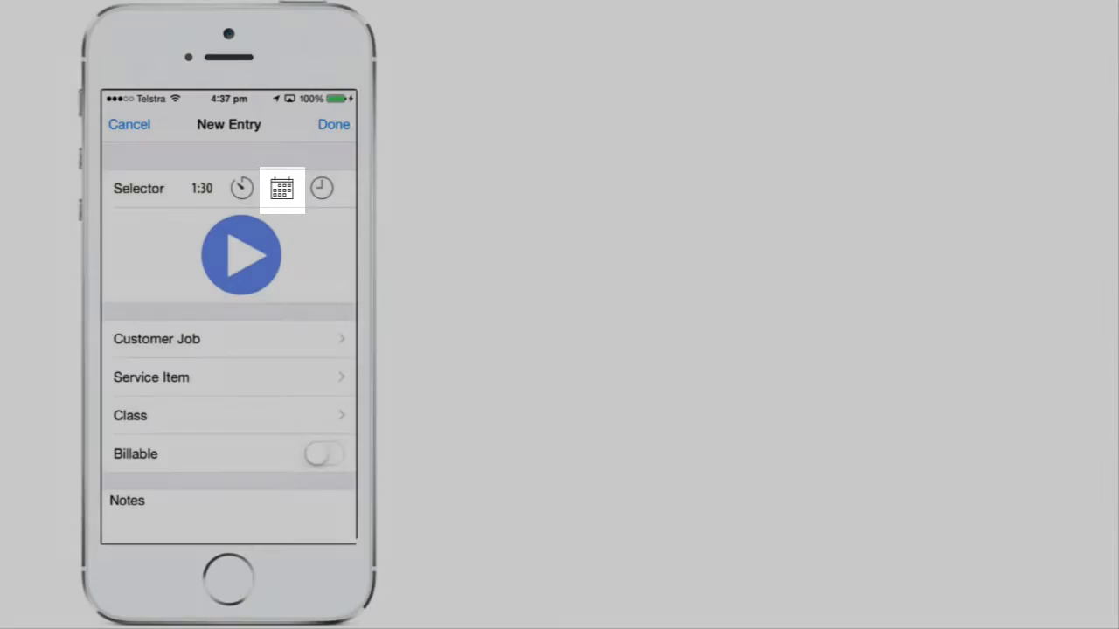
Fill the entry from today's Paid support calendar appointment, giving 08:00–08:30 and 0:30
left_click(282, 188)
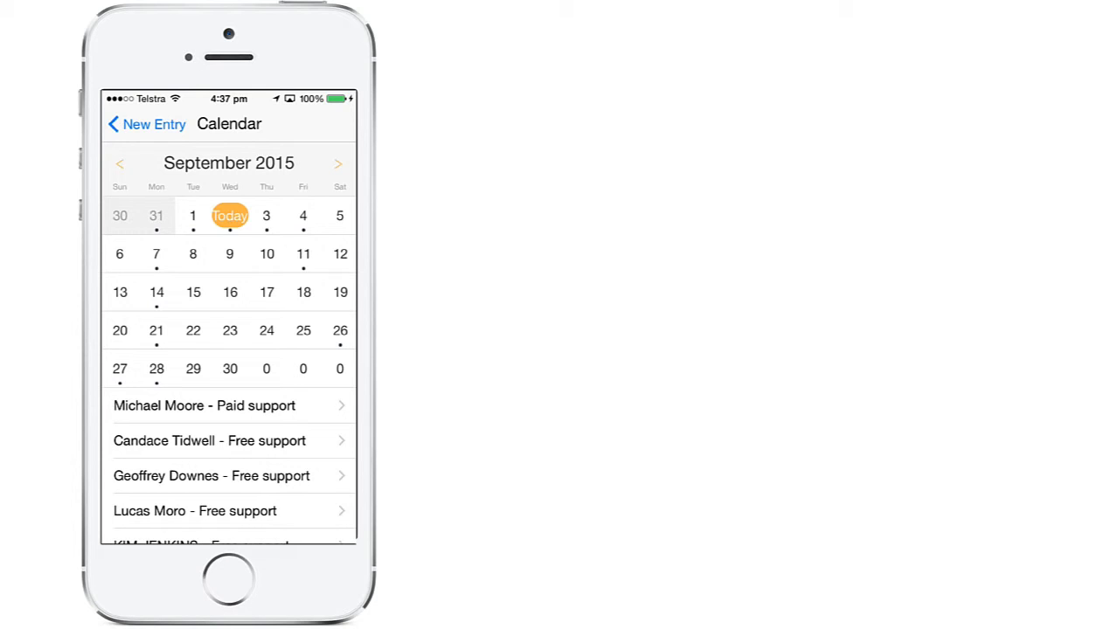
left_click(147, 124)
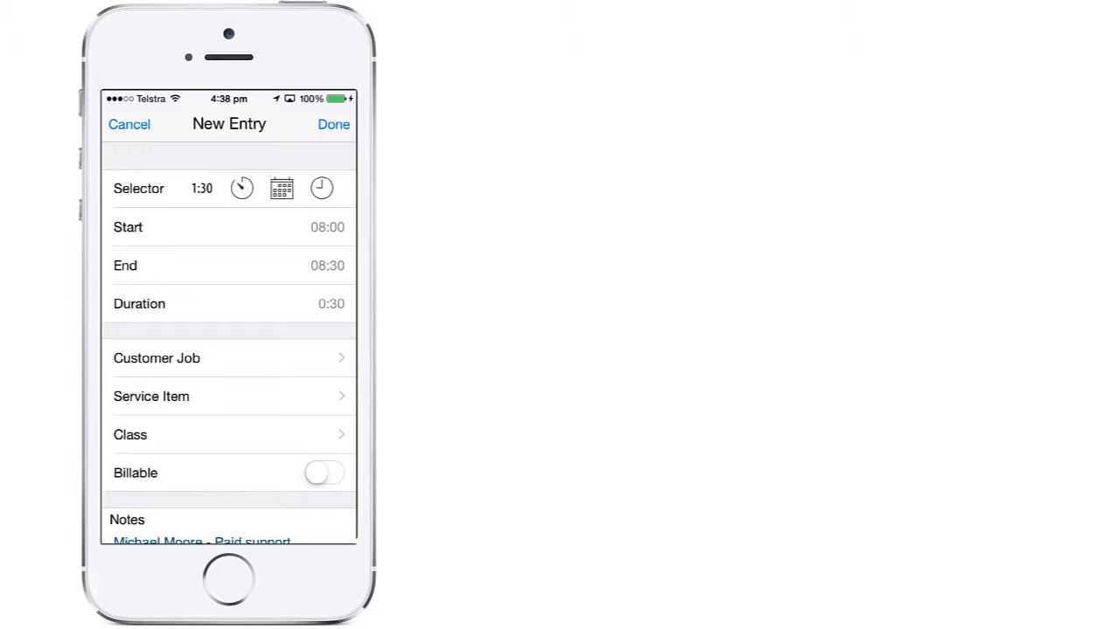
scroll("down", 3)
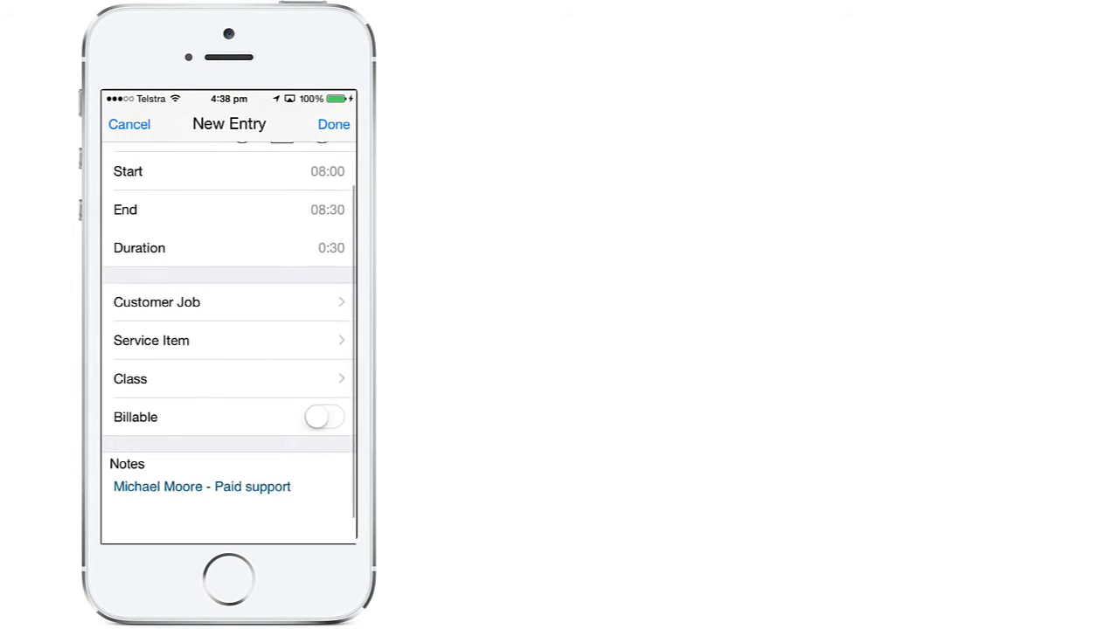
scroll("down", 3)
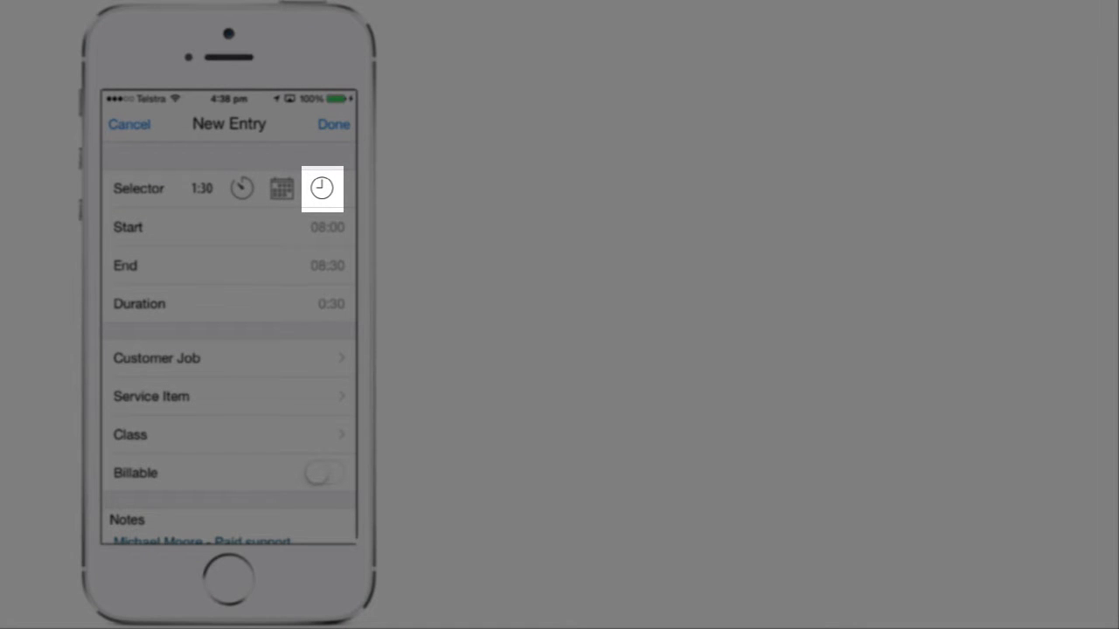
Switch to start-and-end times so the entry runs 08:00 to 09:00
left_click(322, 188)
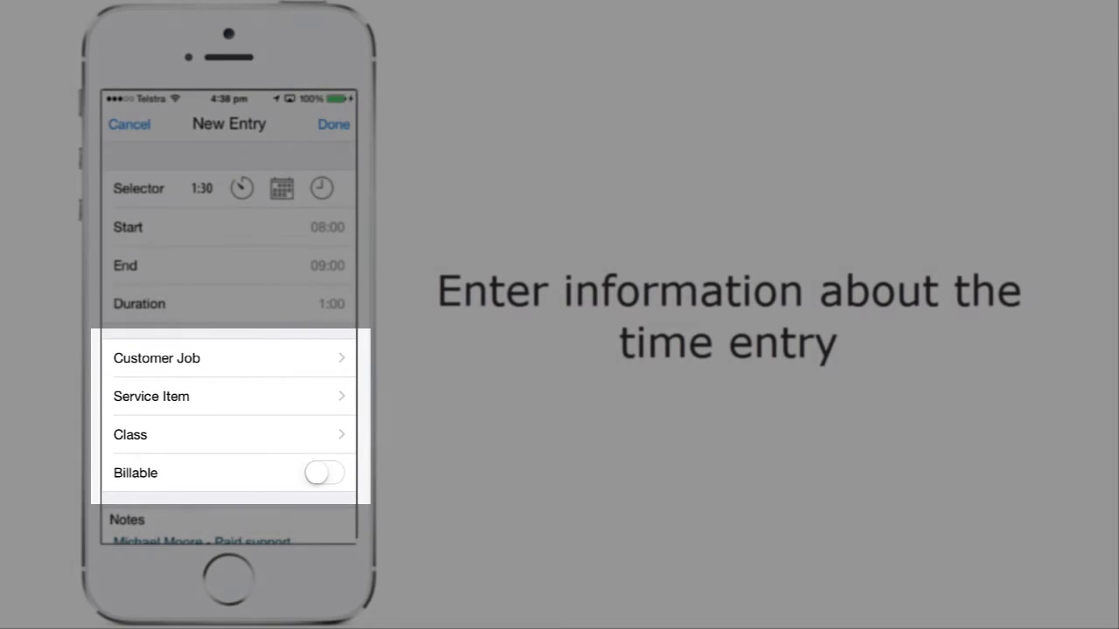
Choose Handy Builders as customer job via voice search, then open Service Item
left_click(157, 359)
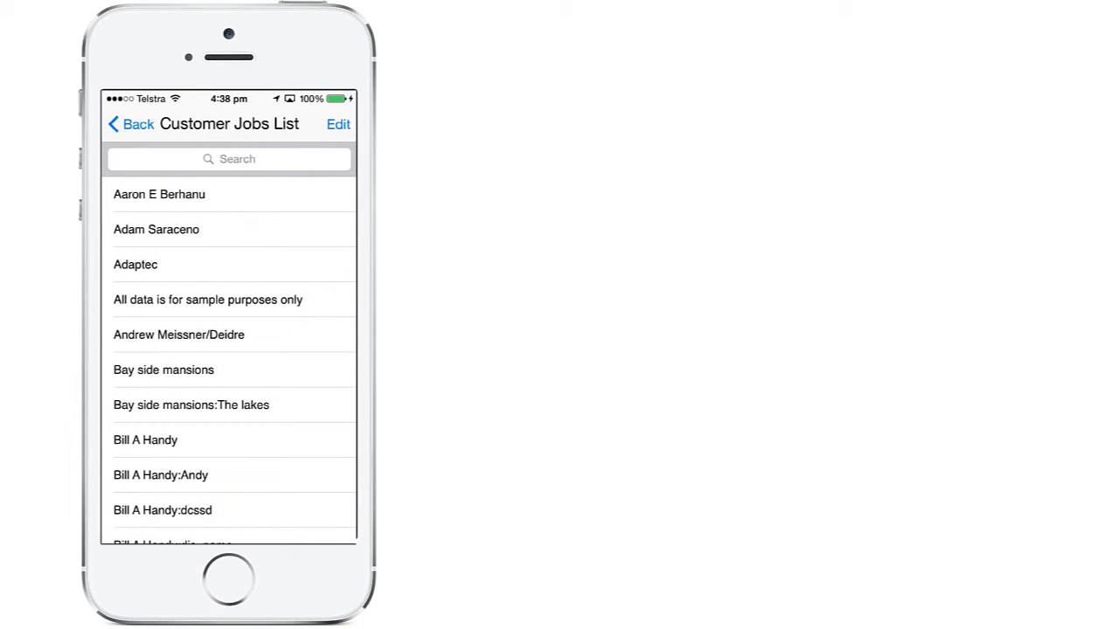
left_click(229, 159)
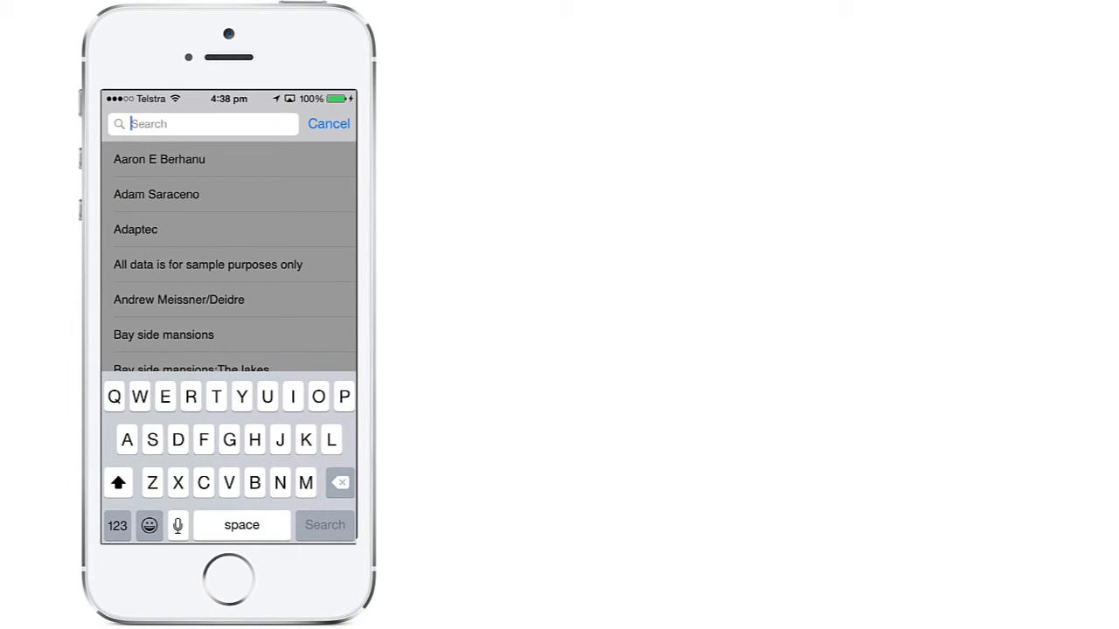
left_click(177, 524)
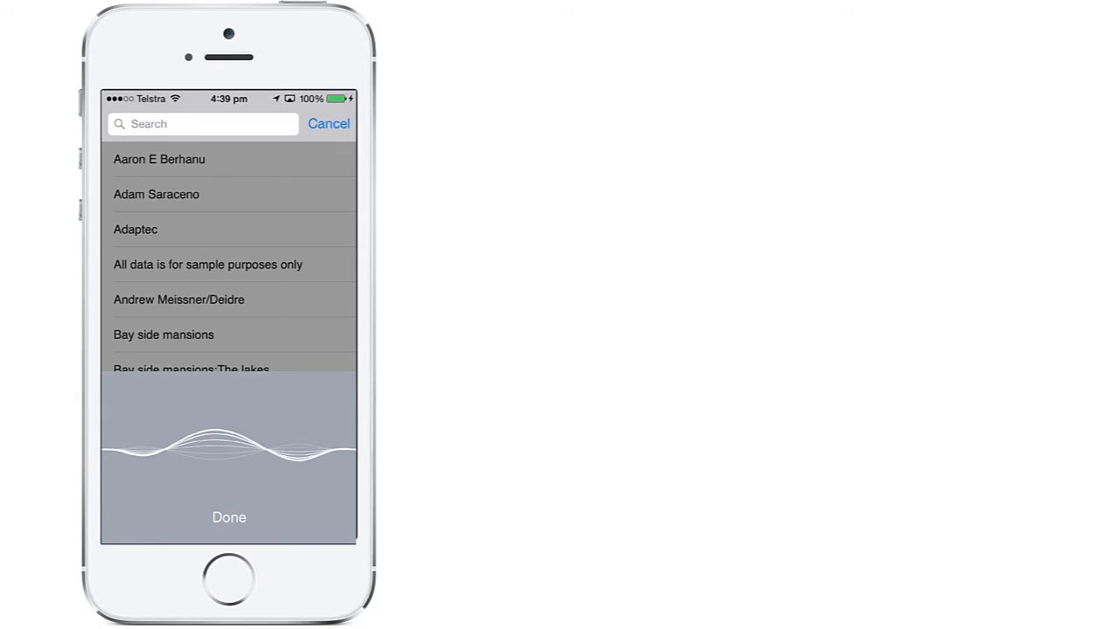
type("Andy builders")
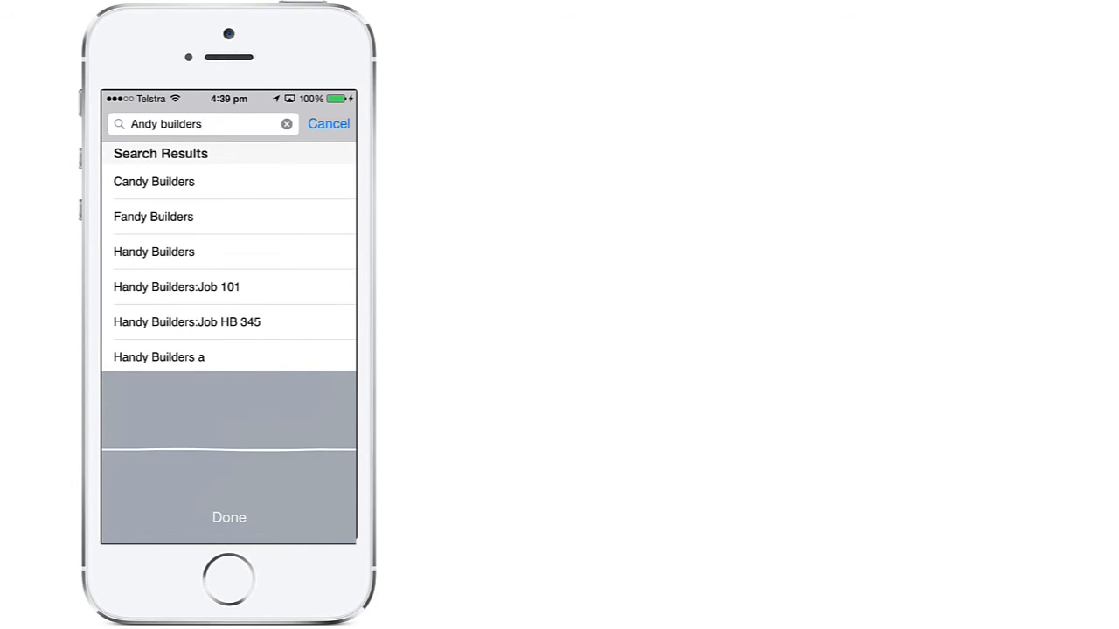
left_click(153, 251)
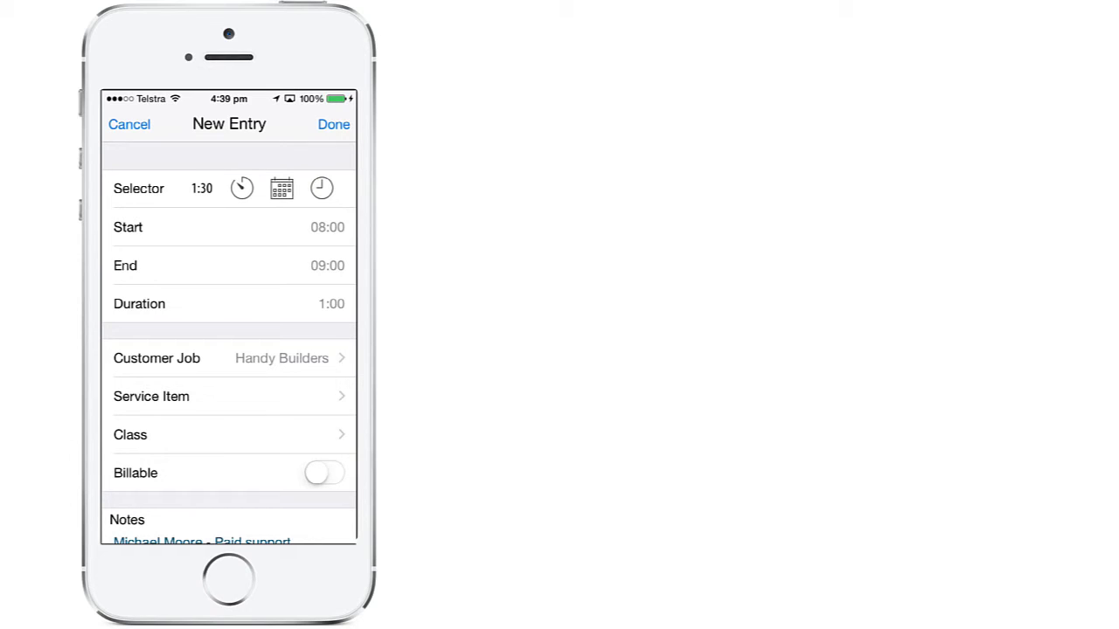
left_click(151, 396)
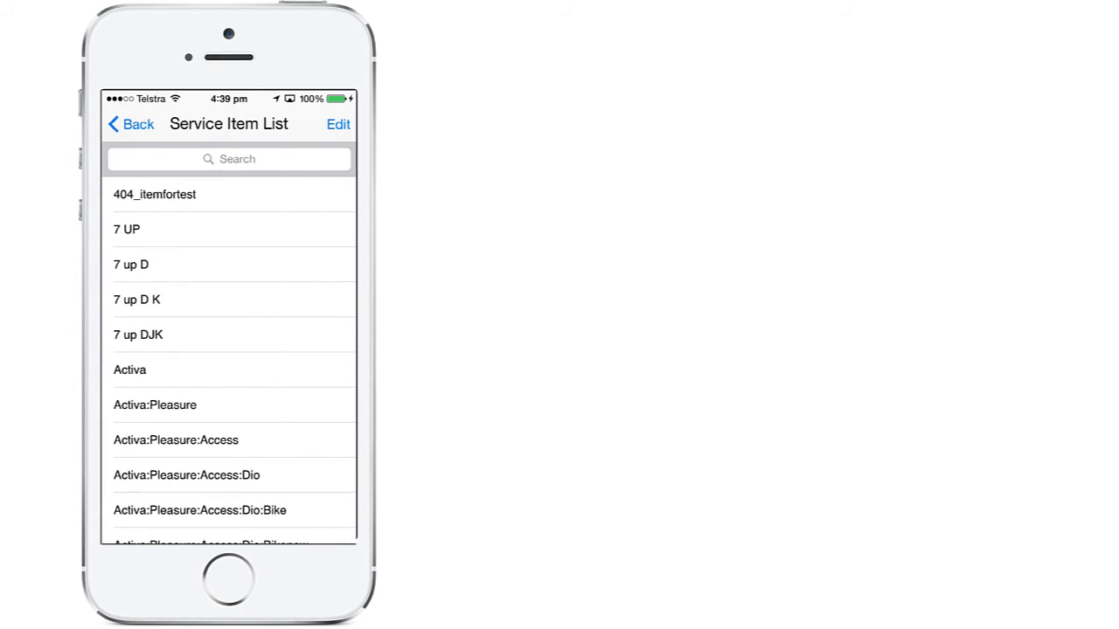
Pick service item Painting and decorating and class City Branch, and toggle Billable
left_click(229, 159)
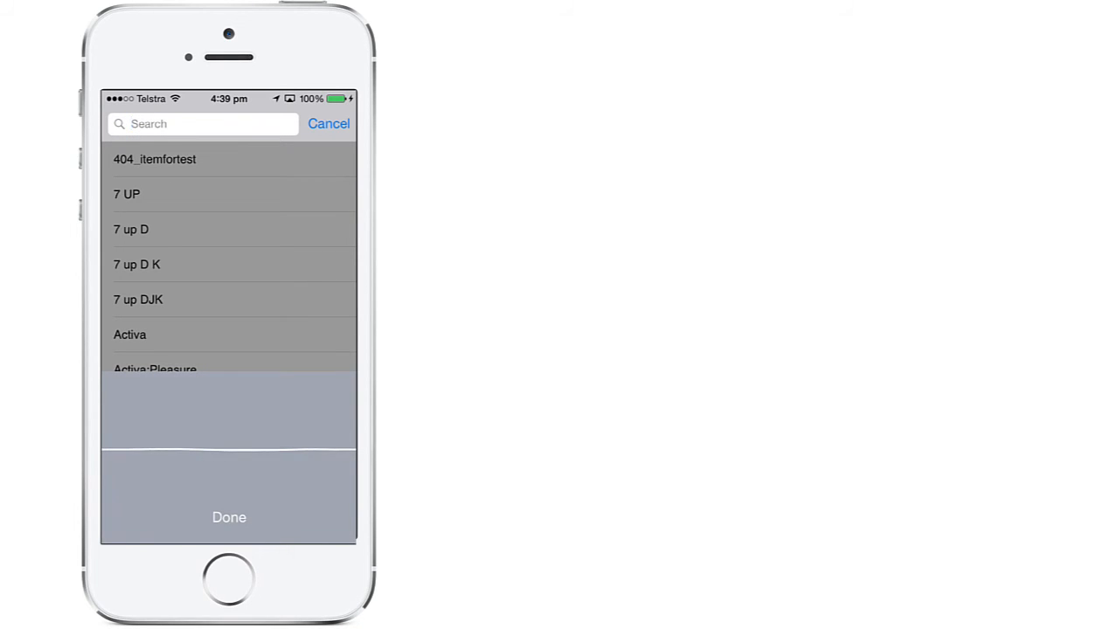
type("Painting and decorating")
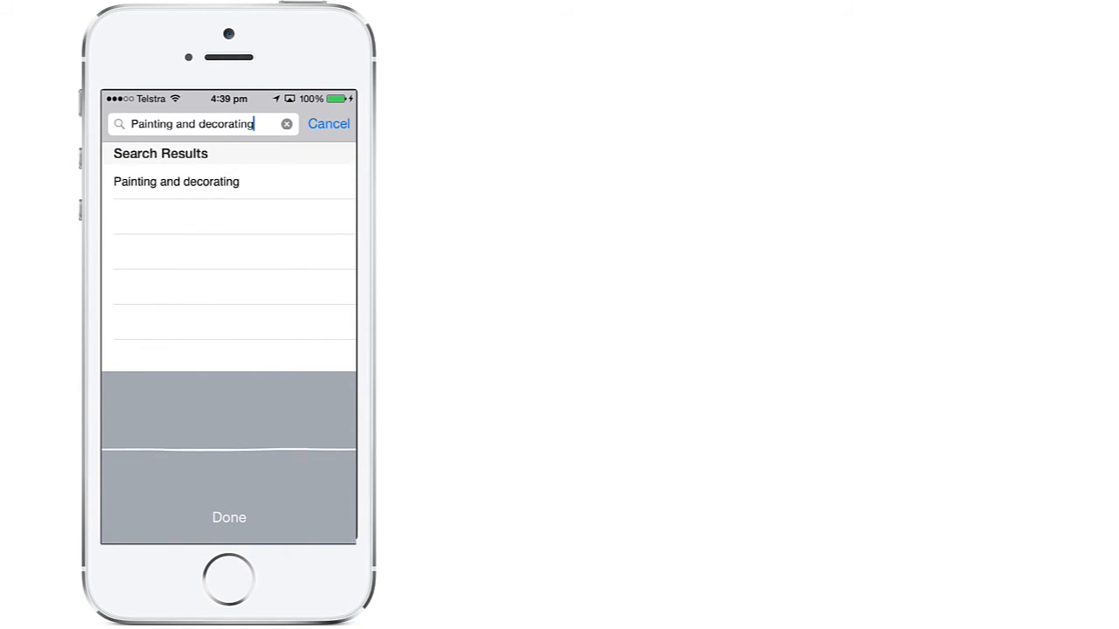
left_click(175, 181)
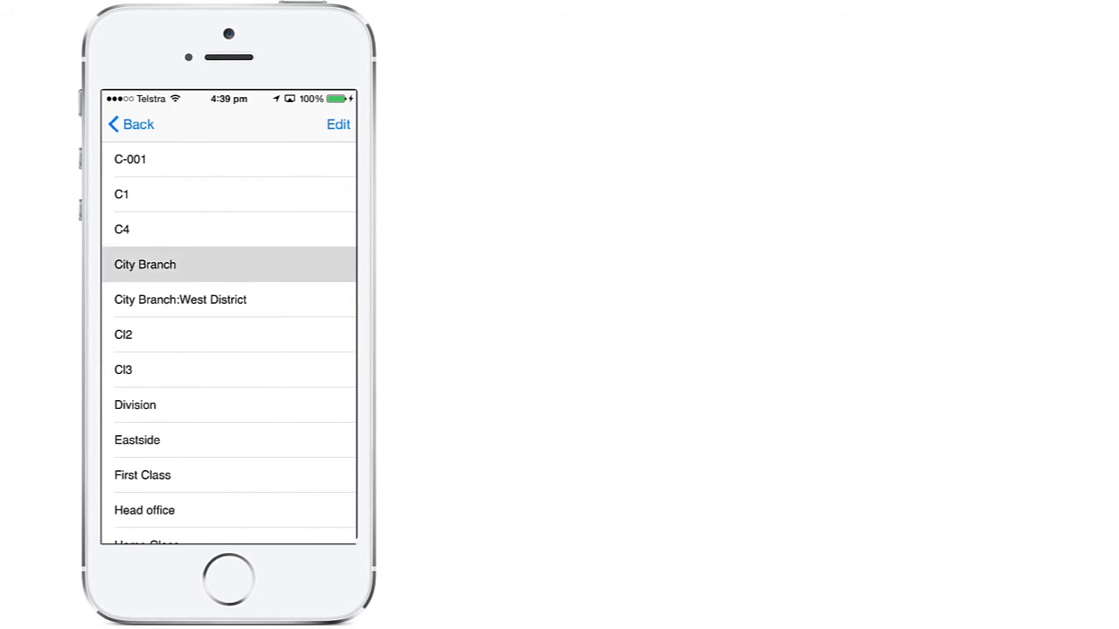
left_click(144, 264)
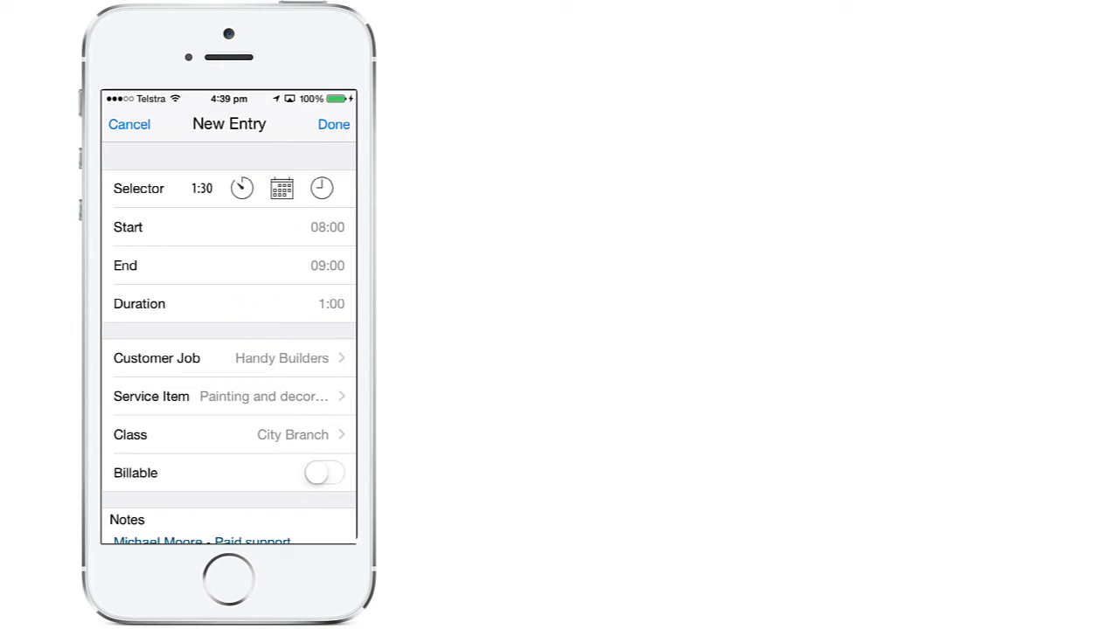
left_click(324, 473)
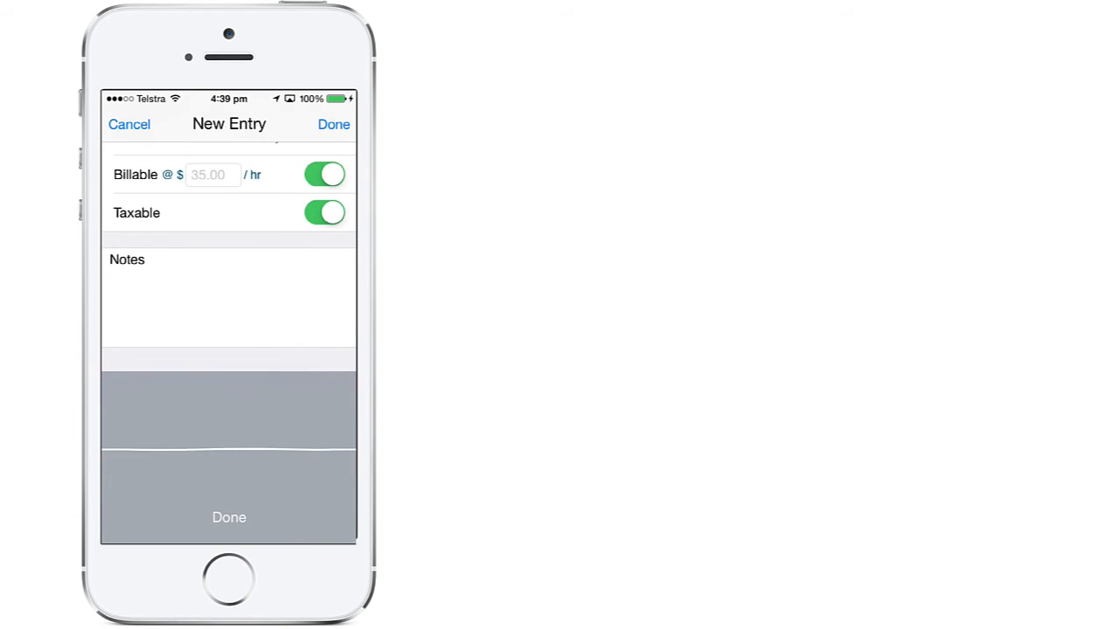
Add the note 'Painting the large shed' and save the $35.00/hr entry
type("Painting")
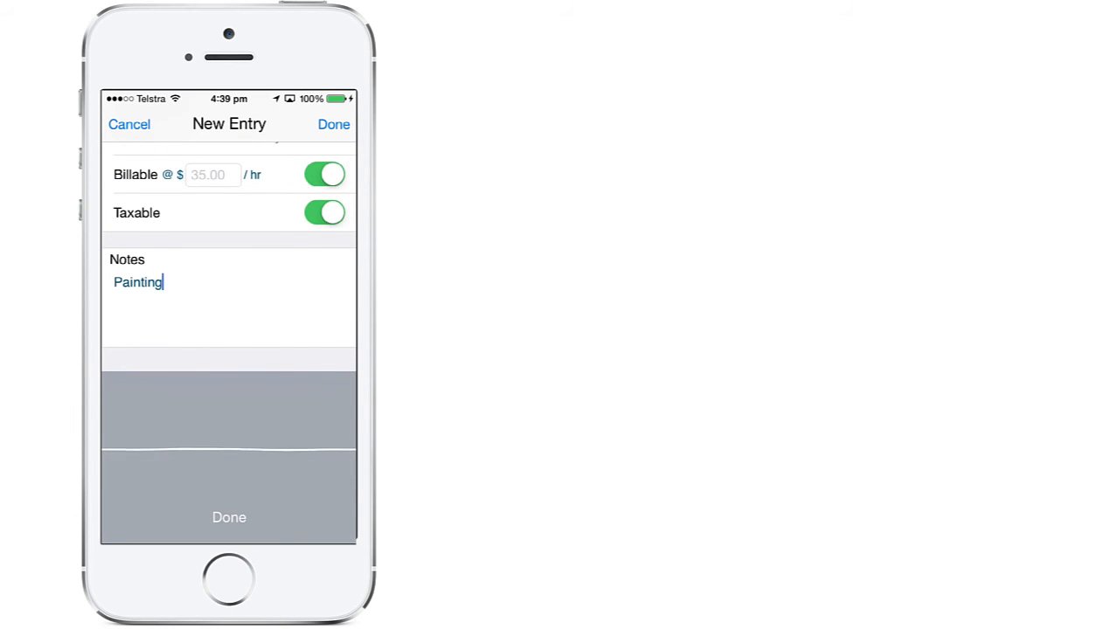
type("the large shed")
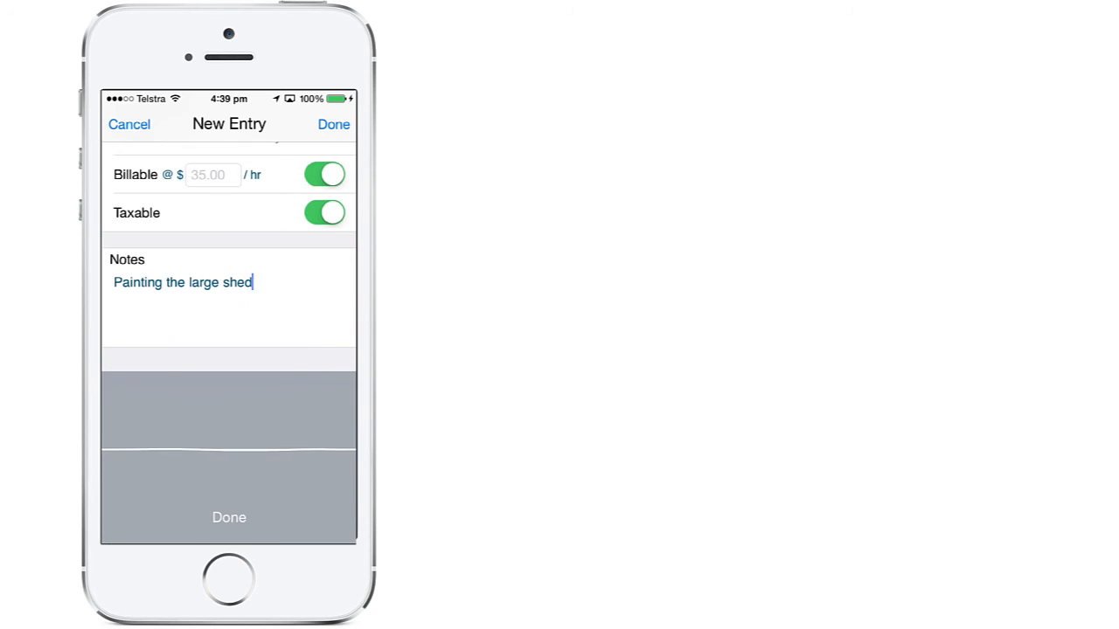
left_click(333, 124)
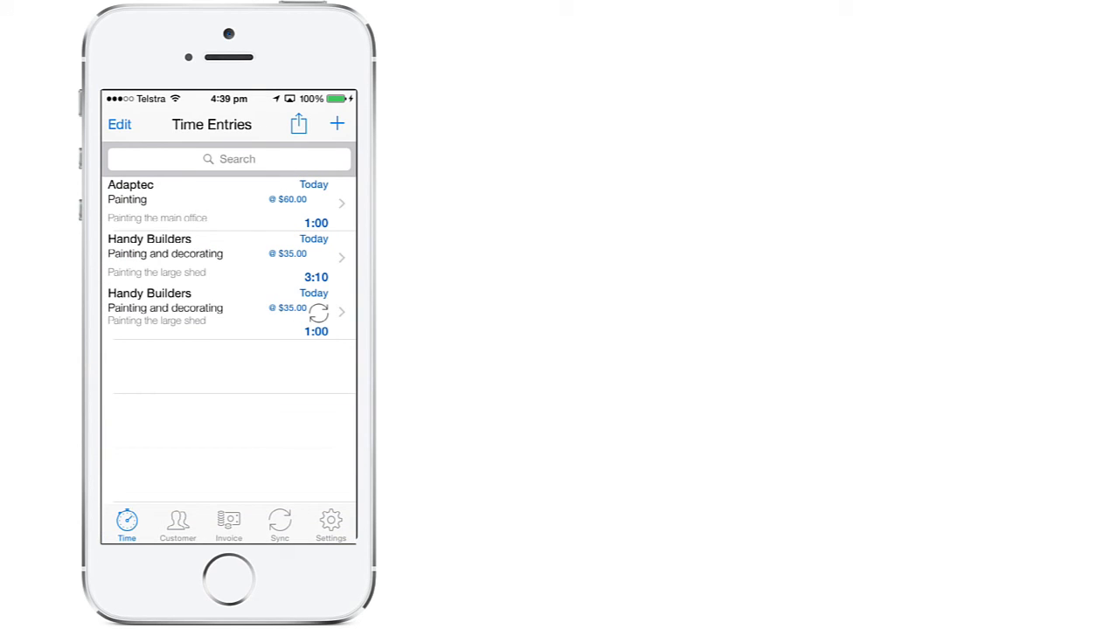